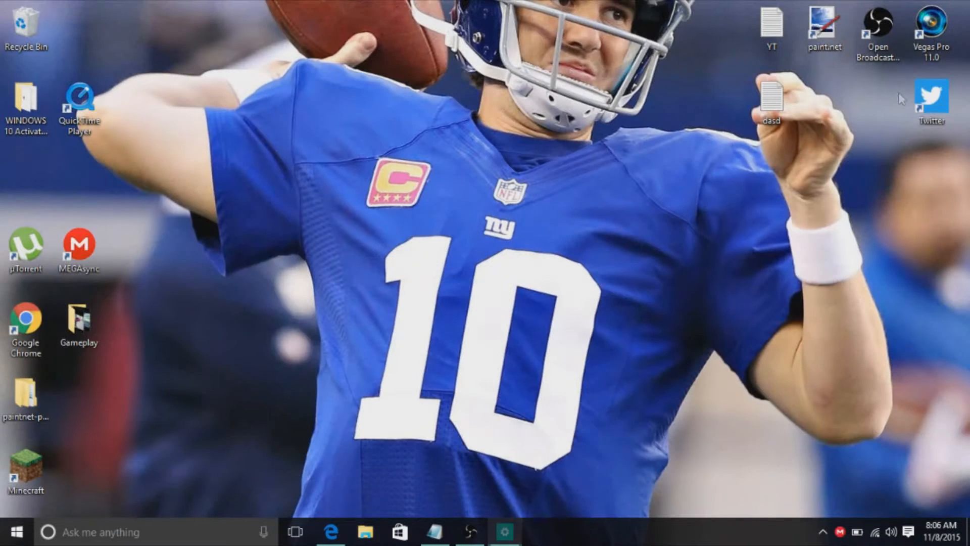
# Launch Edge to reach the UsersCloud page for WINDOWS 10 Activator i_UrPC.zip
pyautogui.doubleClick(773, 96)
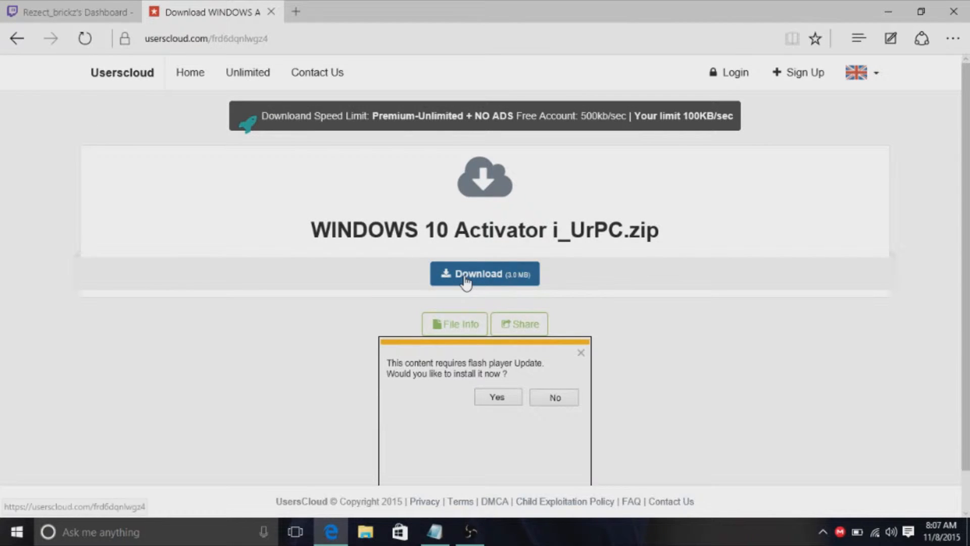
# Download WINDOWS 10 Activator i_UrPC.zip from UsersCloud and dismiss Edge
pyautogui.click(484, 273)
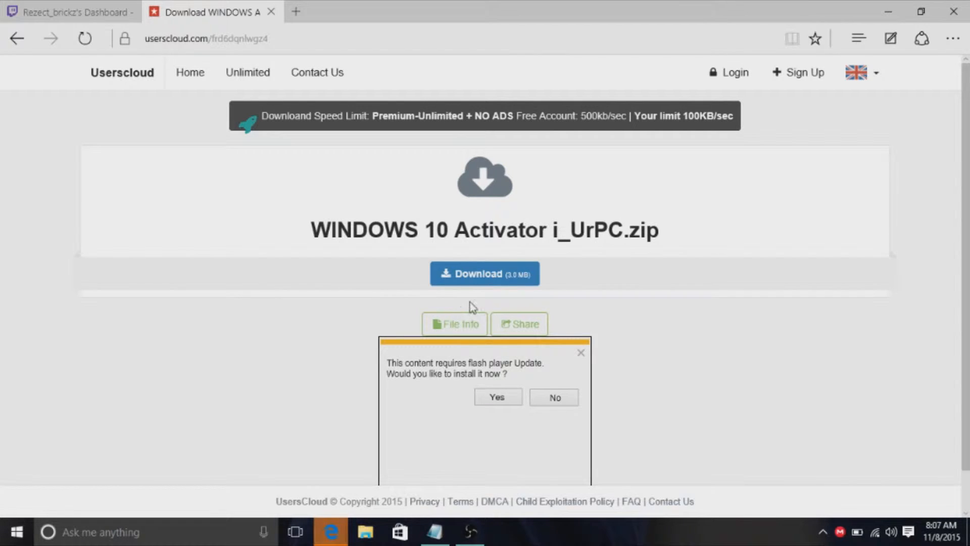
pyautogui.click(485, 273)
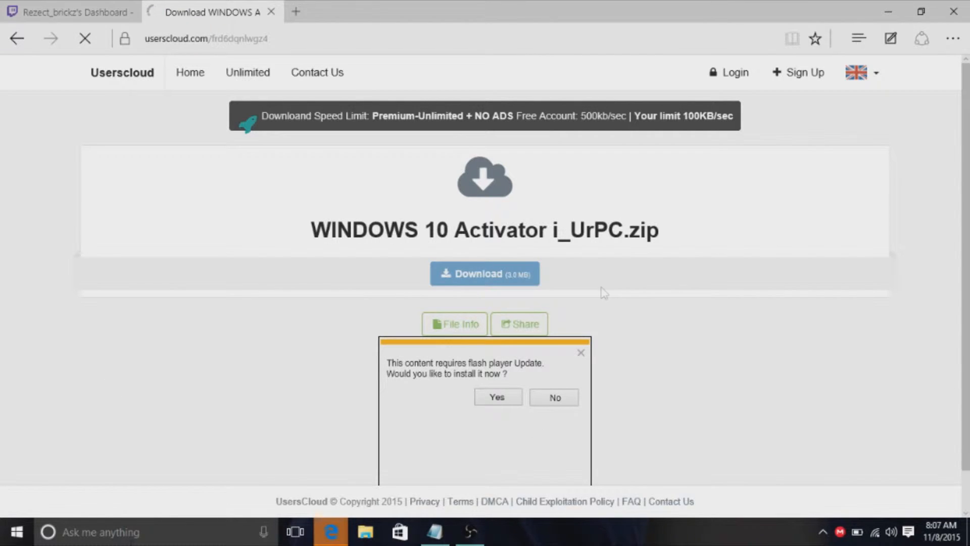
pyautogui.click(485, 273)
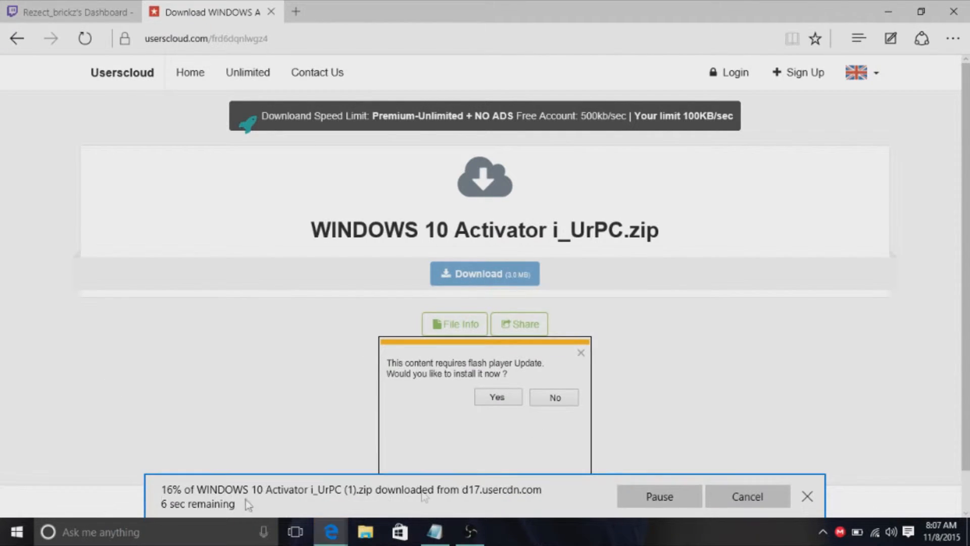
pyautogui.click(497, 397)
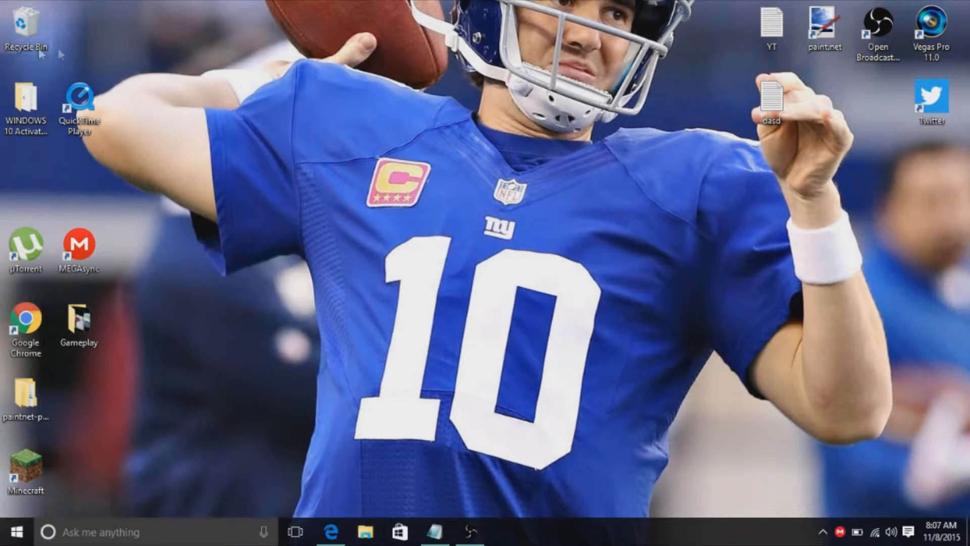
# Open WINDOWS 10 Activator i_UrPC.zip from the Downloads folder in File Explorer
pyautogui.click(367, 531)
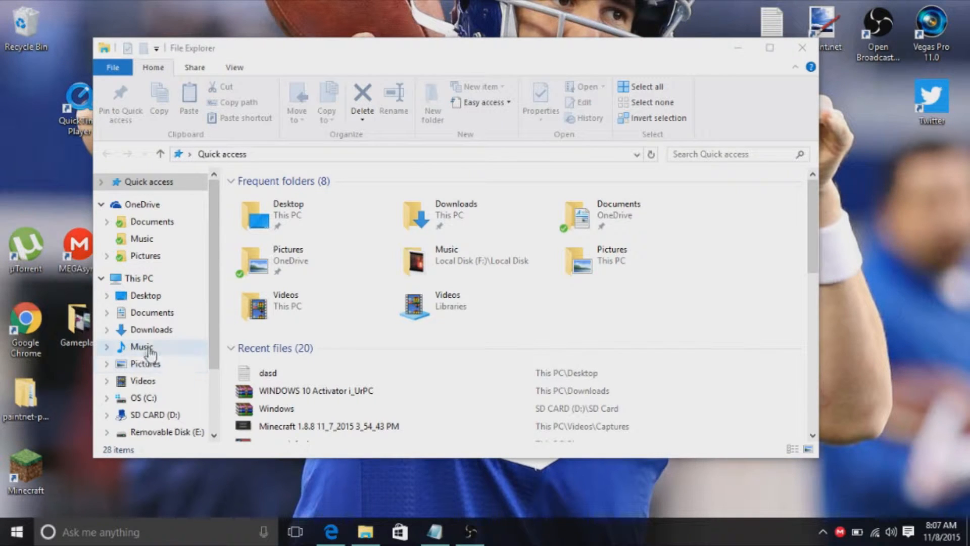
pyautogui.click(150, 330)
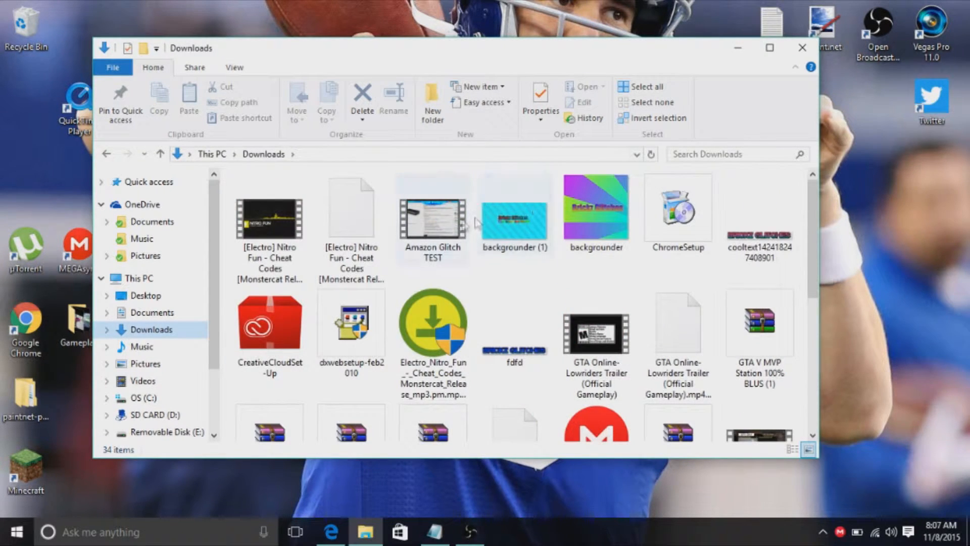
pyautogui.click(433, 216)
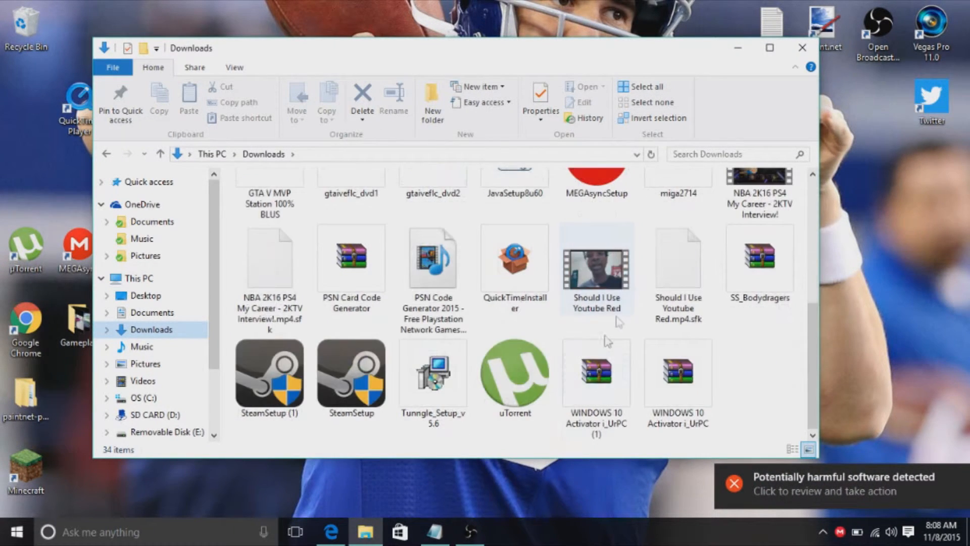
pyautogui.click(678, 377)
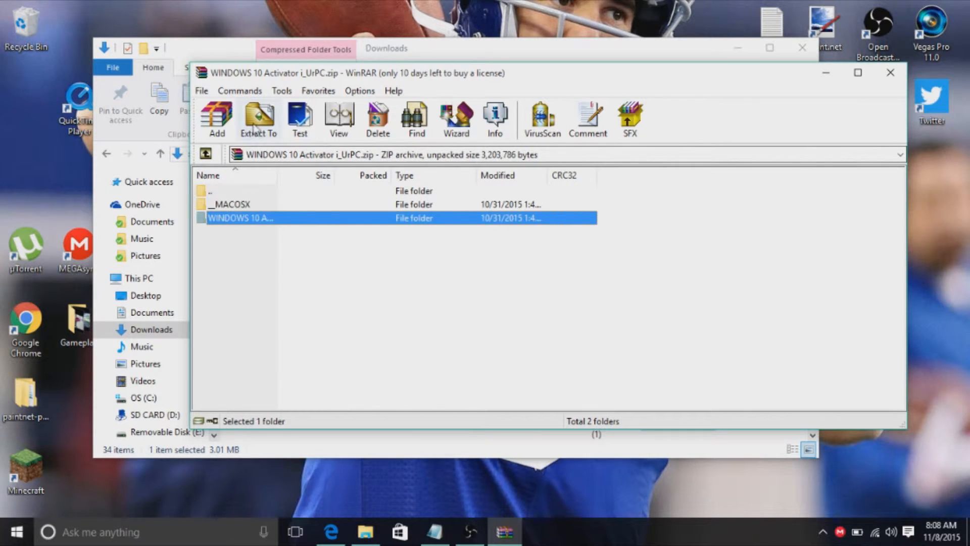
# Extract the archive to the WINDOWS 10 Activator iCrackUrPC folder and select KMSpico_setup
pyautogui.click(259, 113)
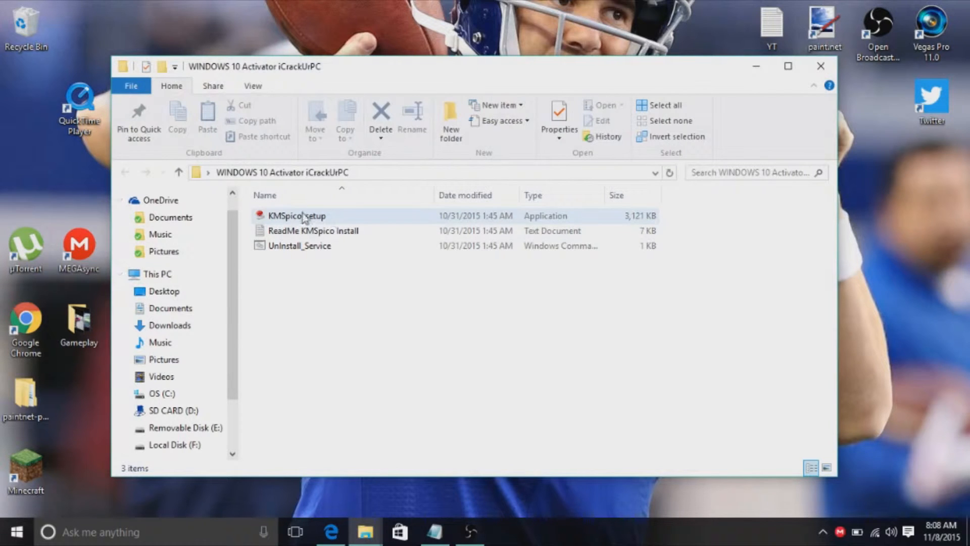
pyautogui.click(298, 216)
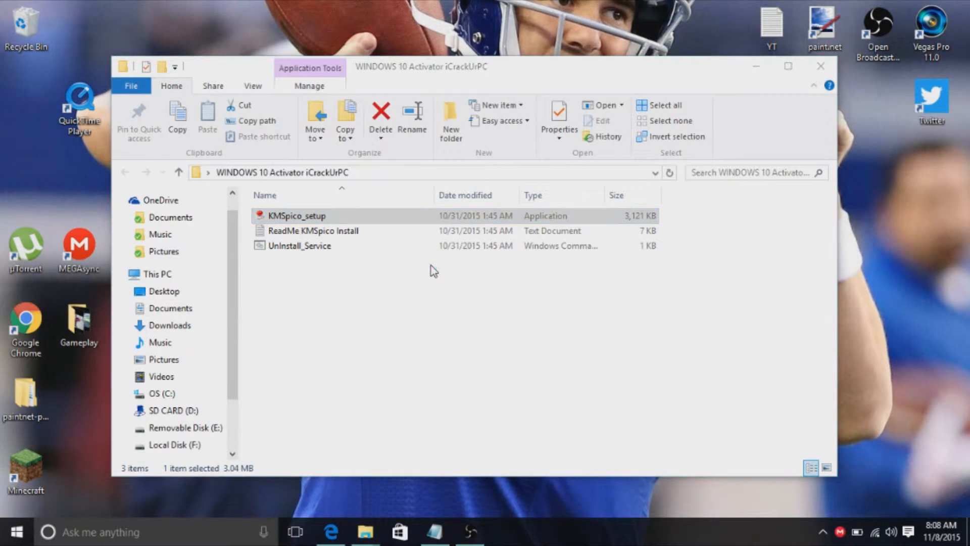
# Run KMSpico_setup and install it to the default destination folder
pyautogui.doubleClick(297, 216)
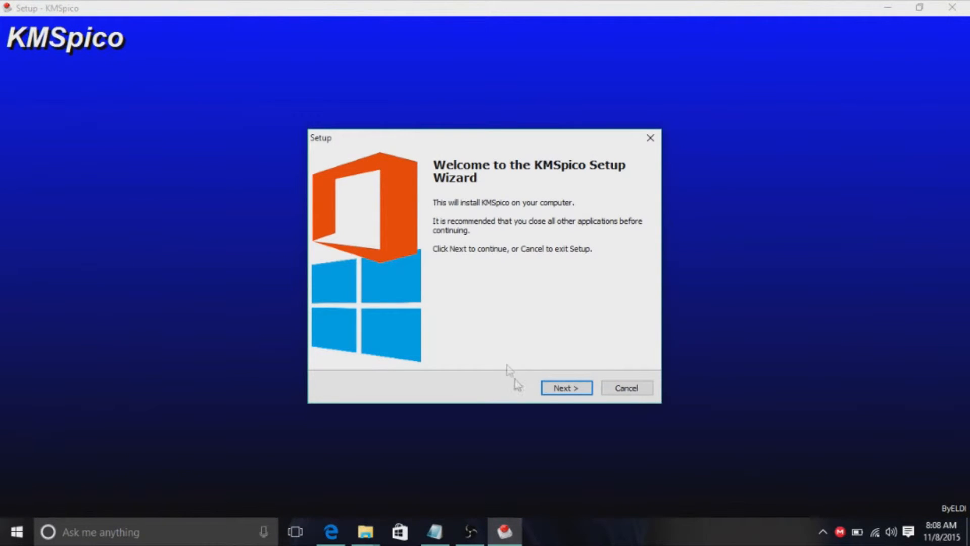
pyautogui.click(567, 388)
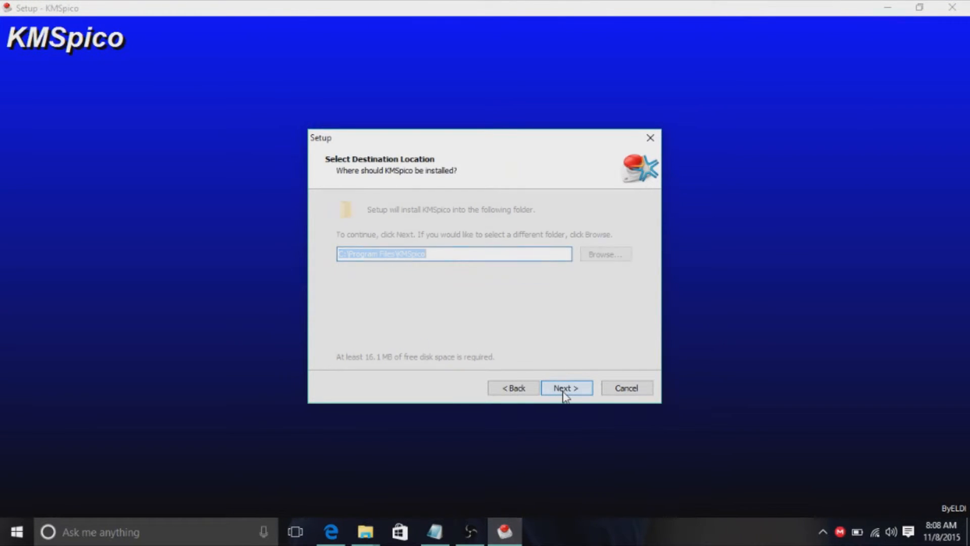
pyautogui.click(567, 388)
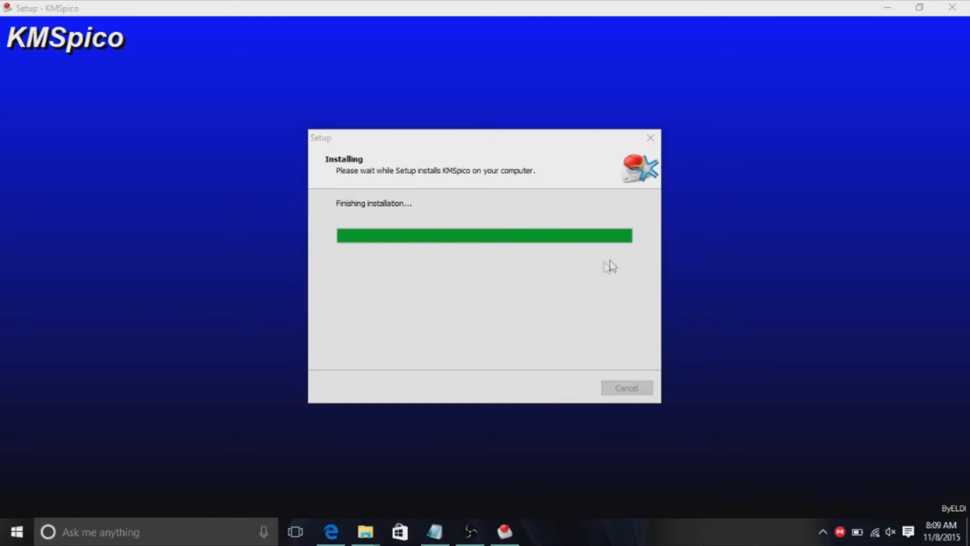
pyautogui.moveTo(647, 152)
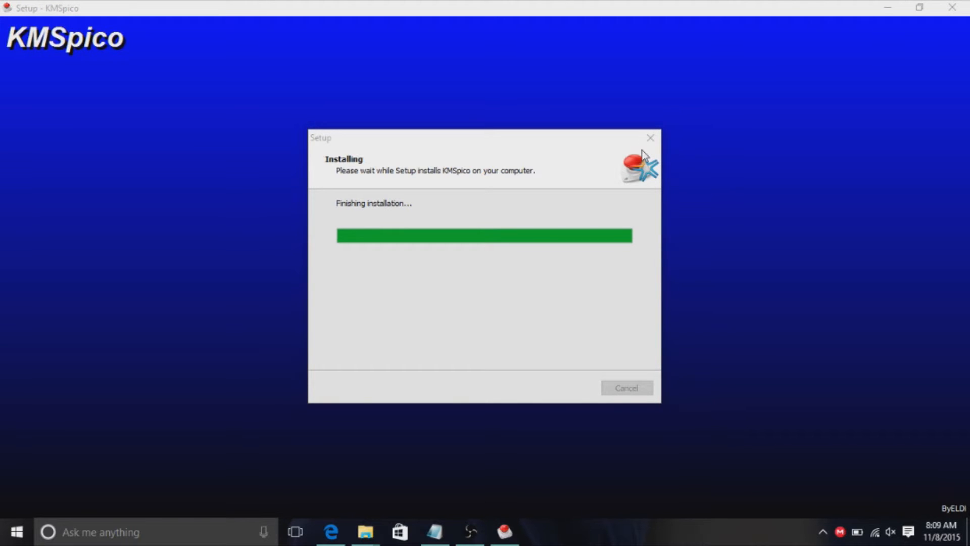
pyautogui.moveTo(493, 138)
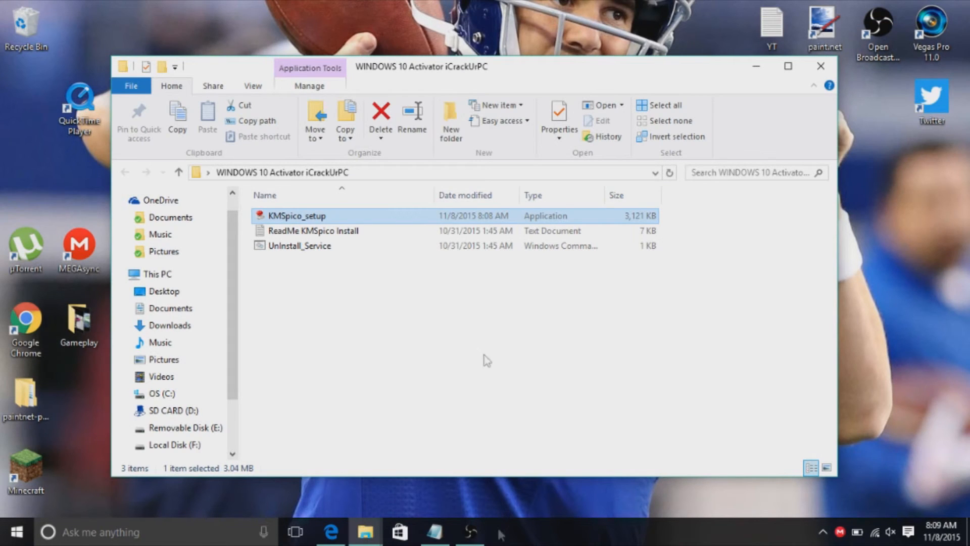
pyautogui.moveTo(820, 67)
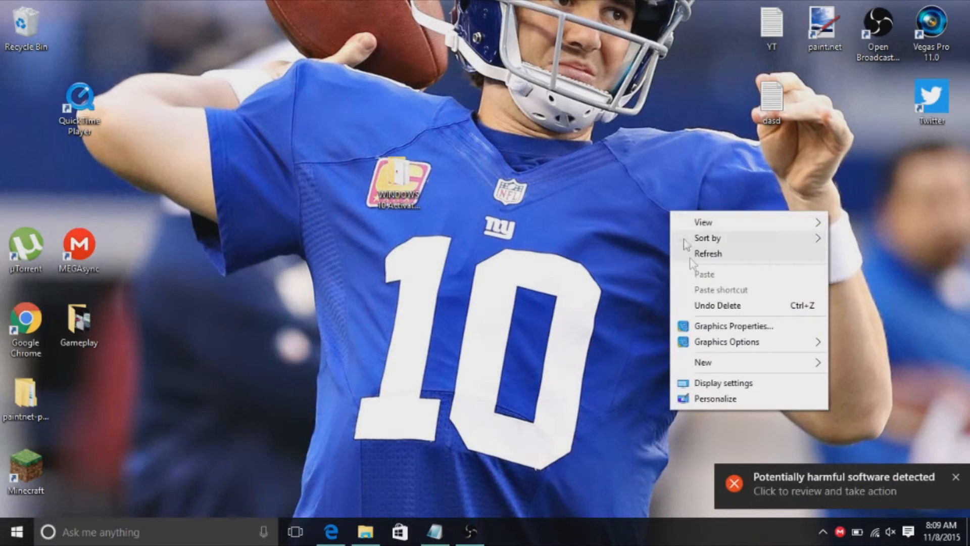
# Refresh the desktop, reopen File Explorer, then close it
pyautogui.click(641, 201)
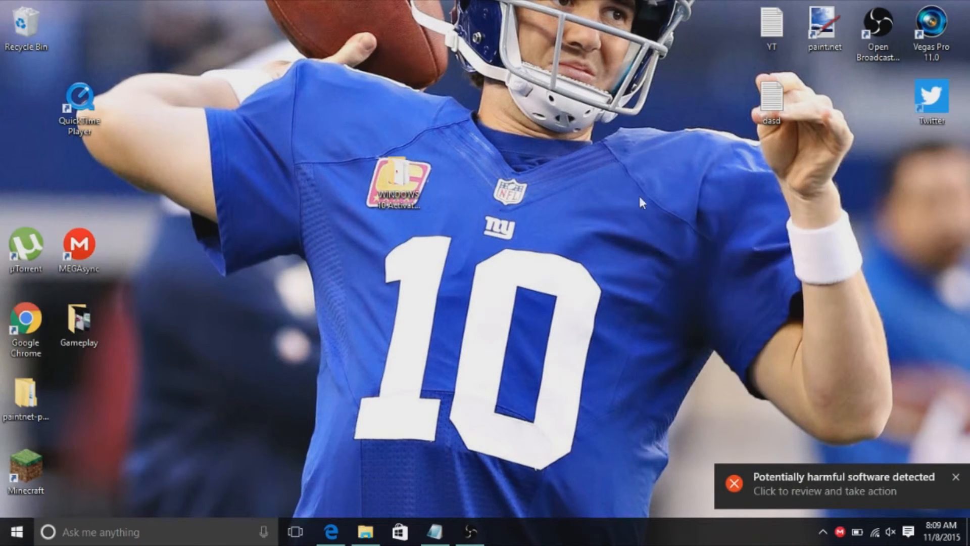
pyautogui.rightClick(642, 204)
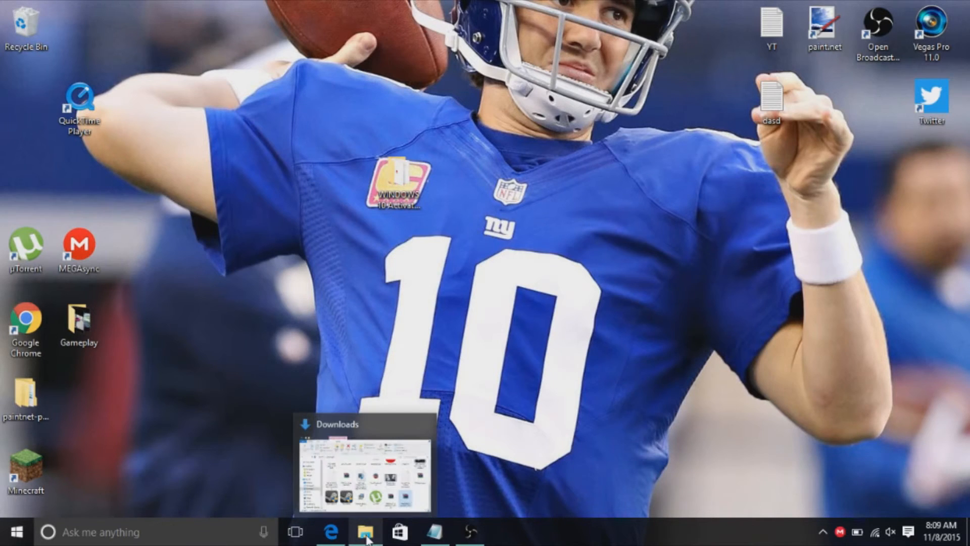
pyautogui.click(364, 535)
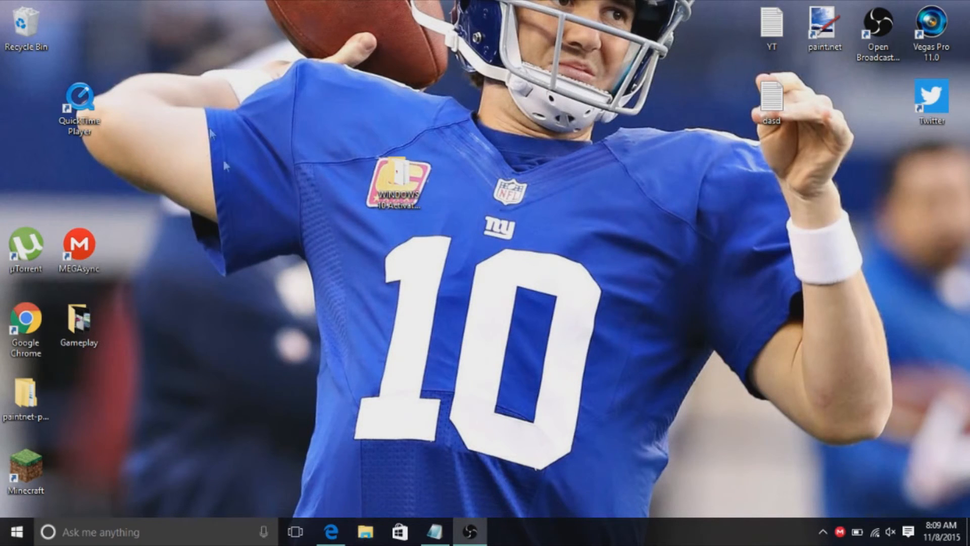
pyautogui.rightClick(154, 297)
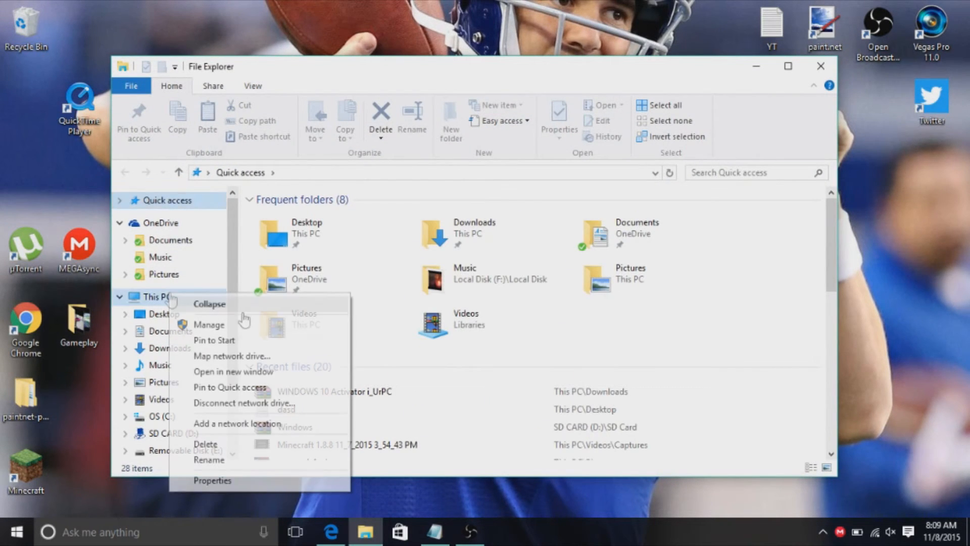
pyautogui.click(212, 481)
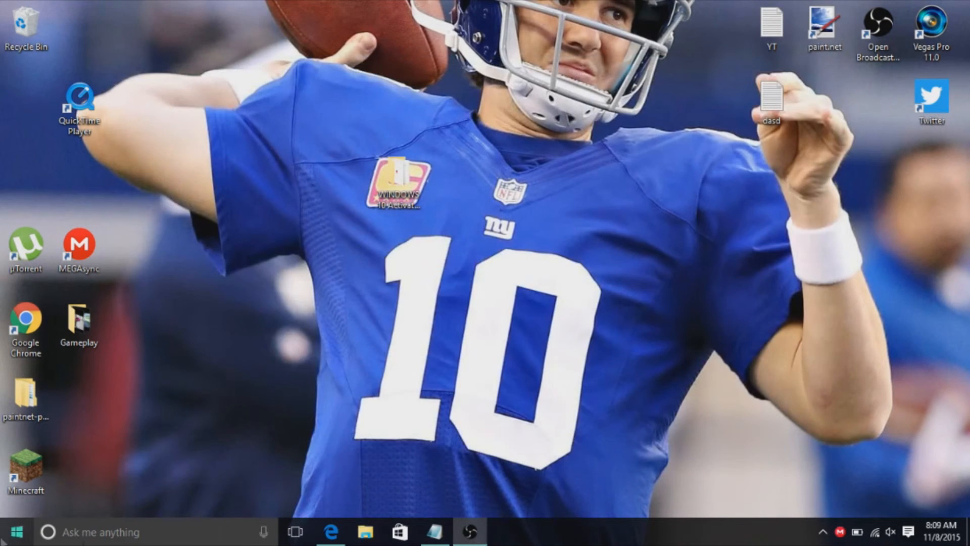
# Search 'activ' and open 'See if Windows is activated', showing Windows 10 Home activated
pyautogui.click(101, 531)
pyautogui.write('a')
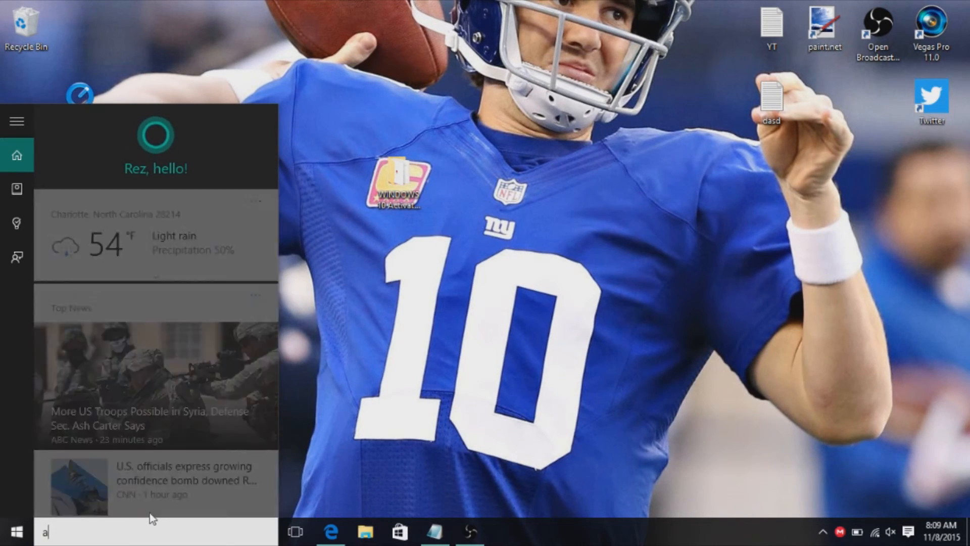
pyautogui.write('ctiv')
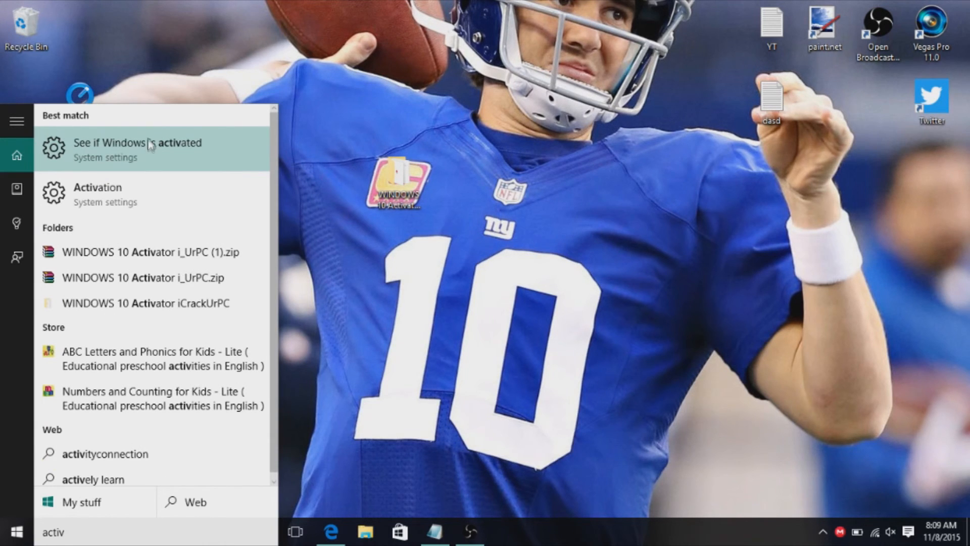
pyautogui.click(139, 147)
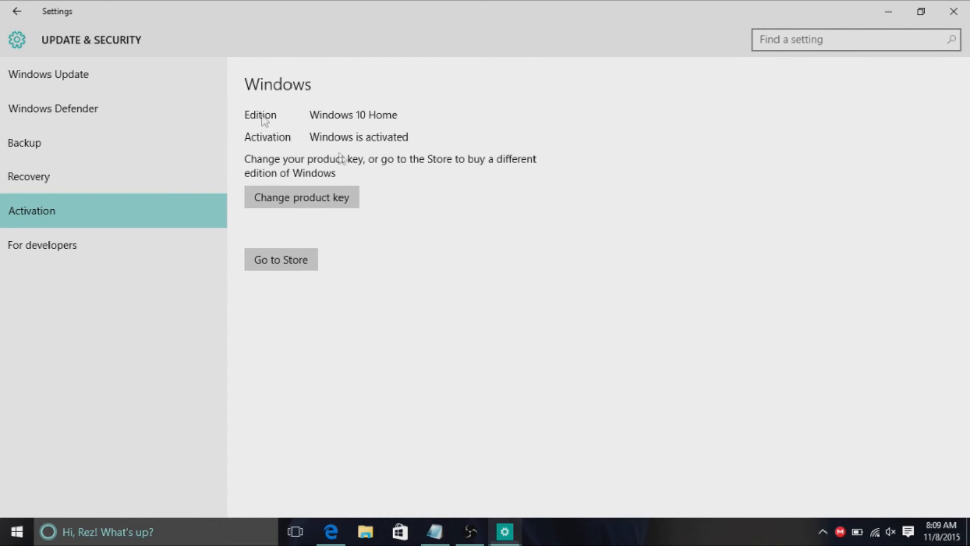
pyautogui.moveTo(301, 272)
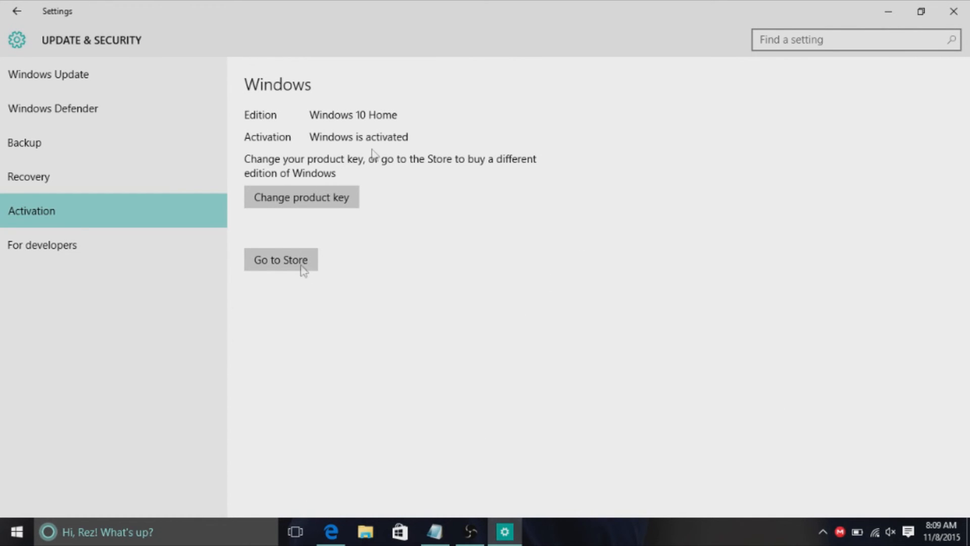
pyautogui.moveTo(623, 182)
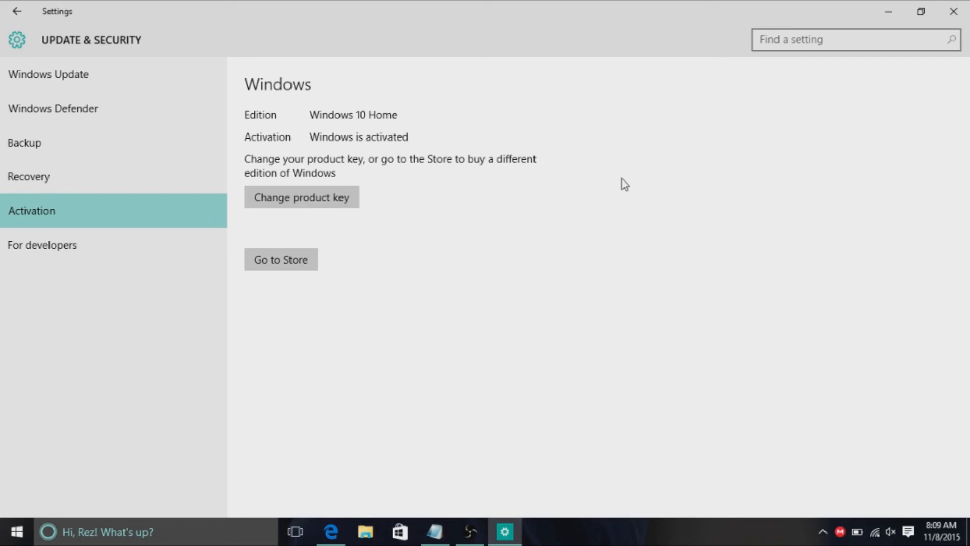